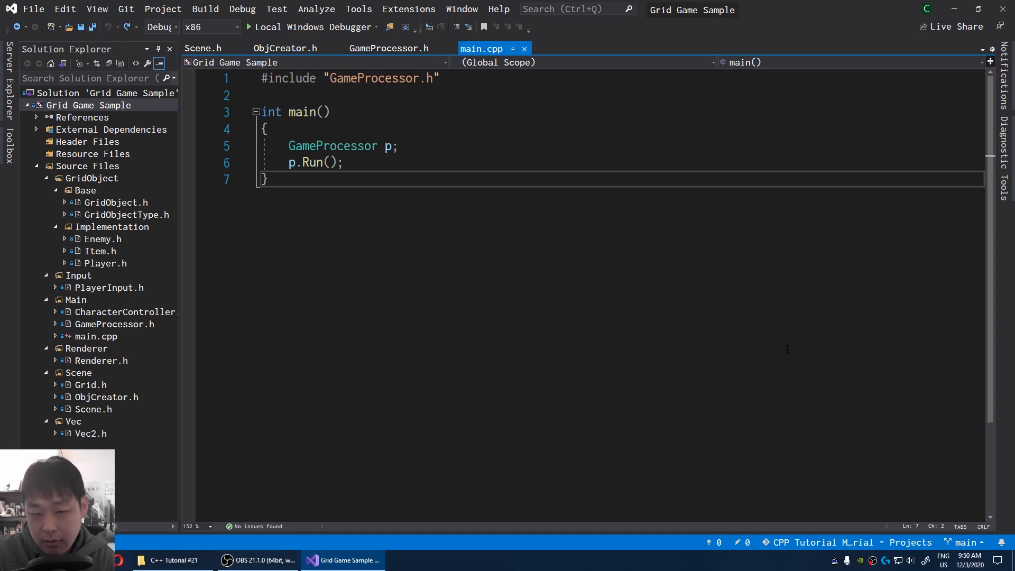
Step: Draw red lines from GameProcessor to Scene, Renderer and CharacterController, and from Scene to Grid and ObjCreator
click(265, 179)
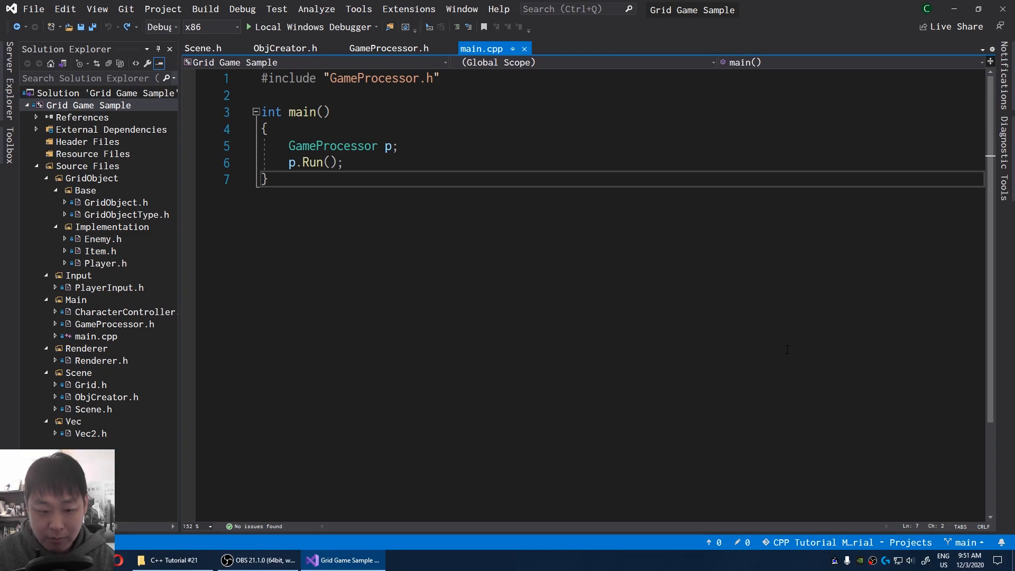
click(265, 179)
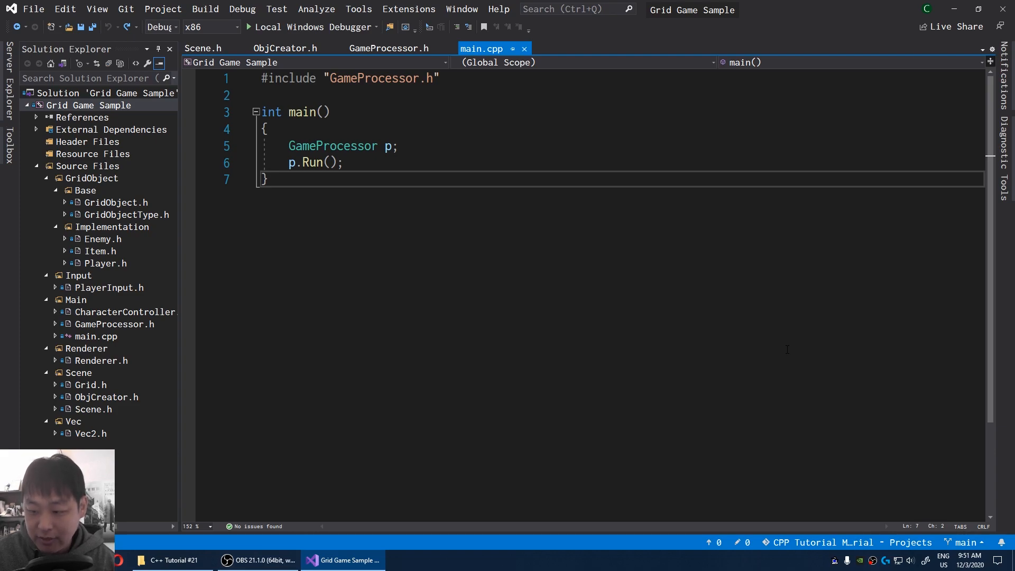
mouse_move(732, 332)
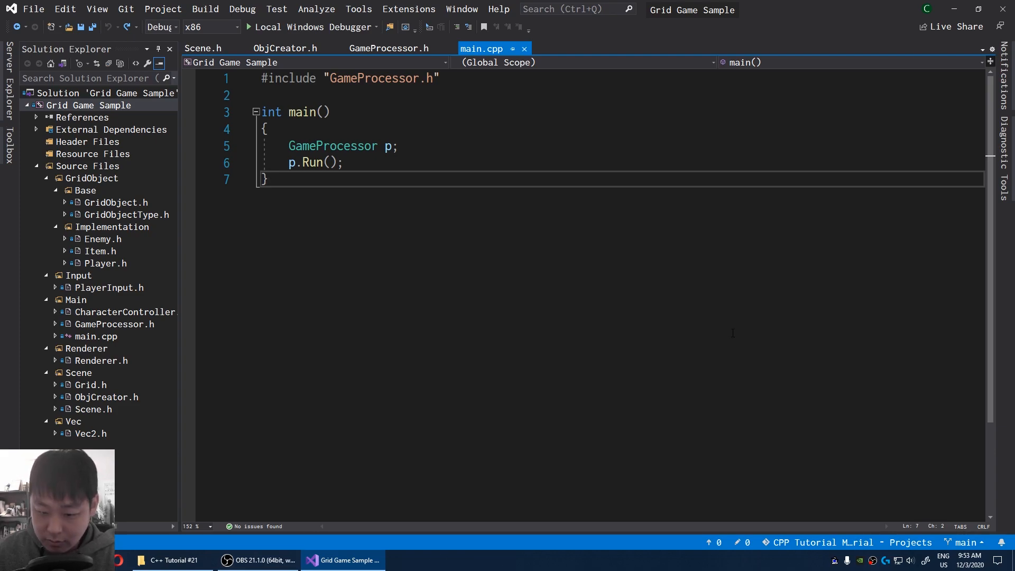
click(265, 180)
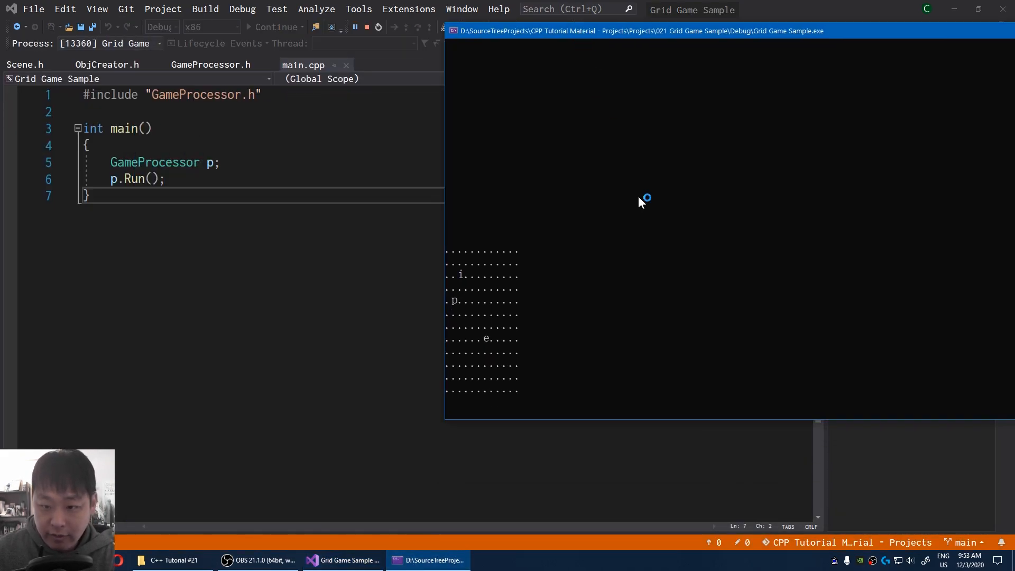
mouse_move(718, 502)
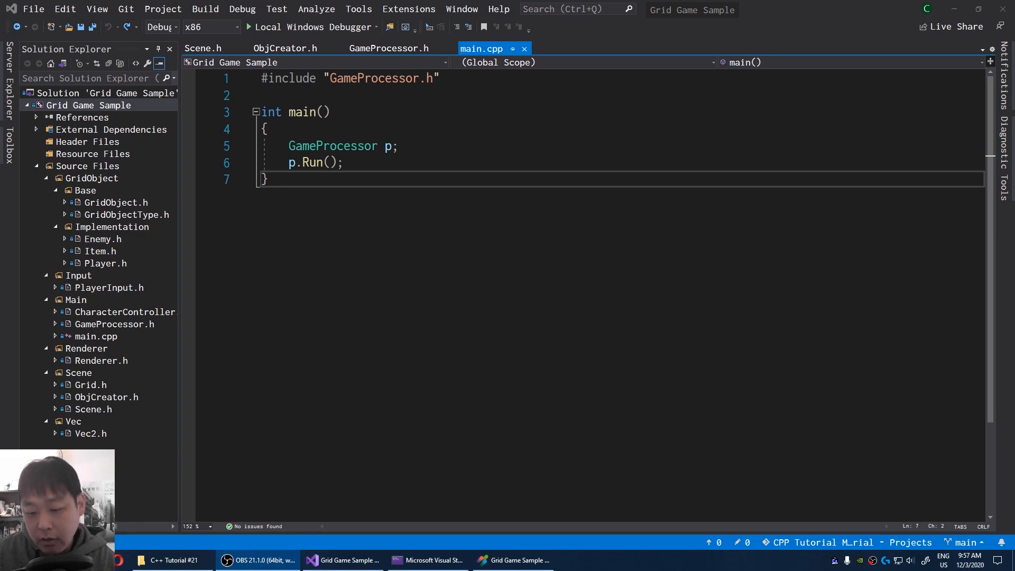
mouse_move(159, 322)
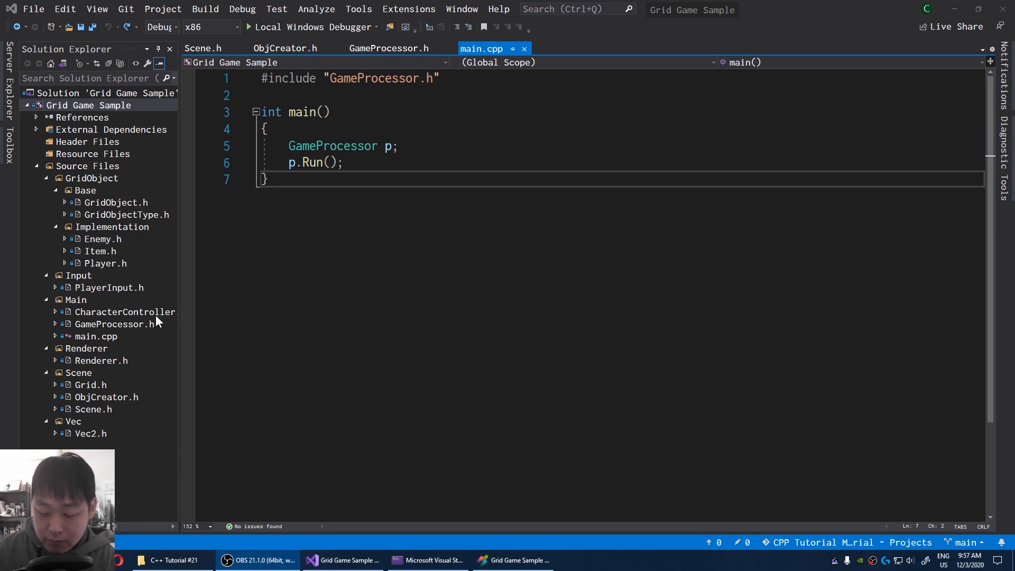
click(513, 560)
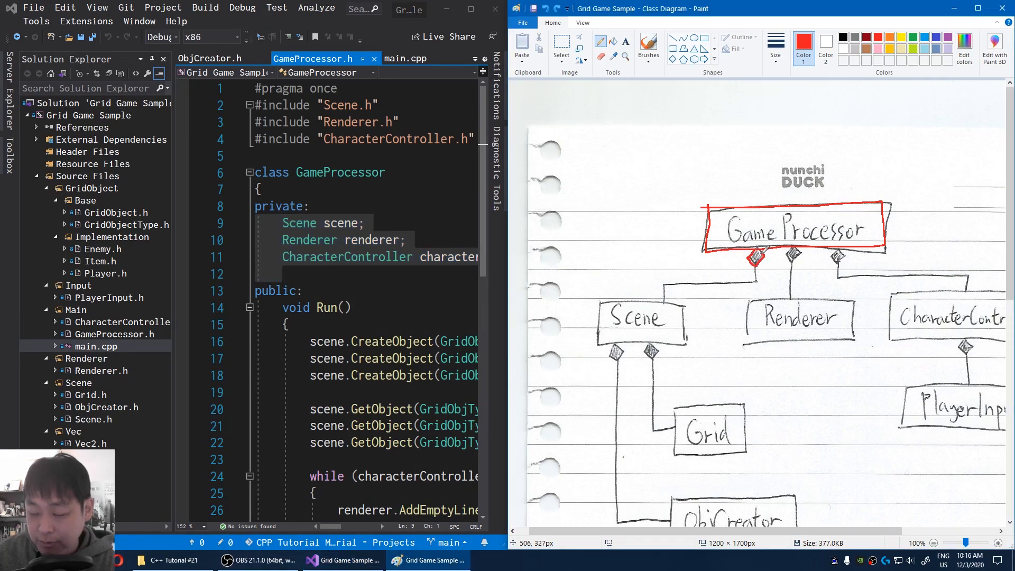
mouse_move(790, 367)
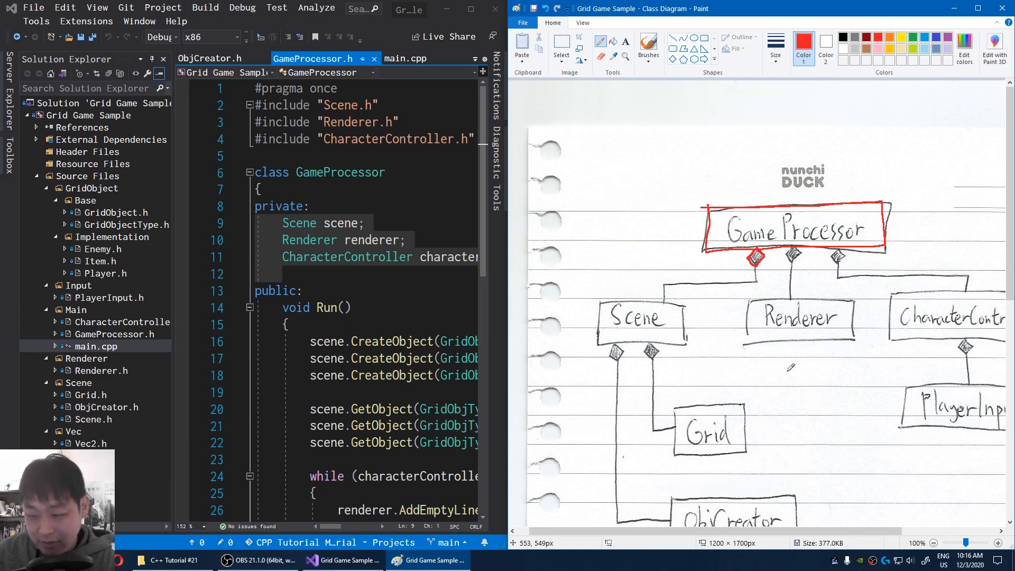
mouse_move(790, 368)
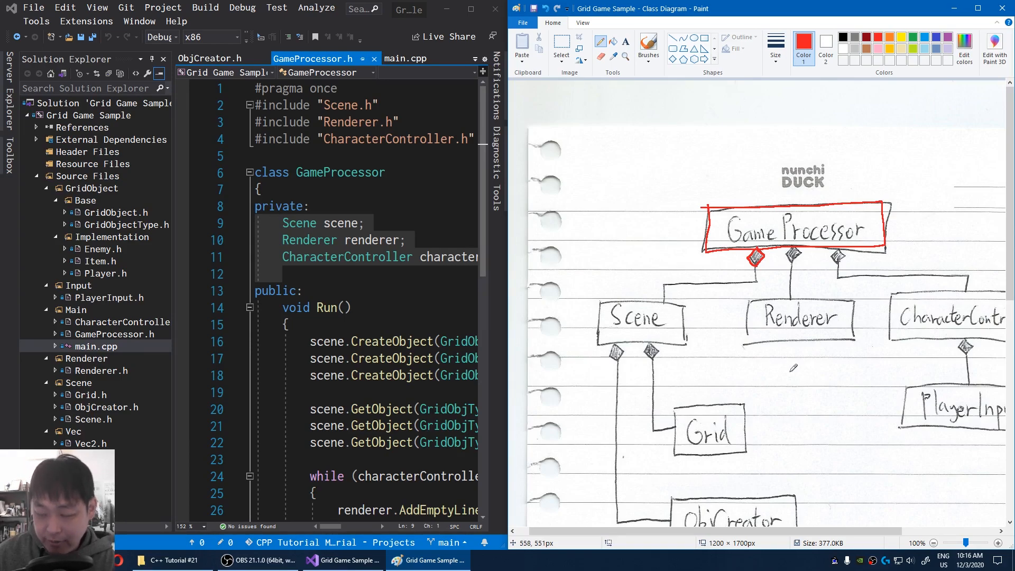
mouse_move(788, 368)
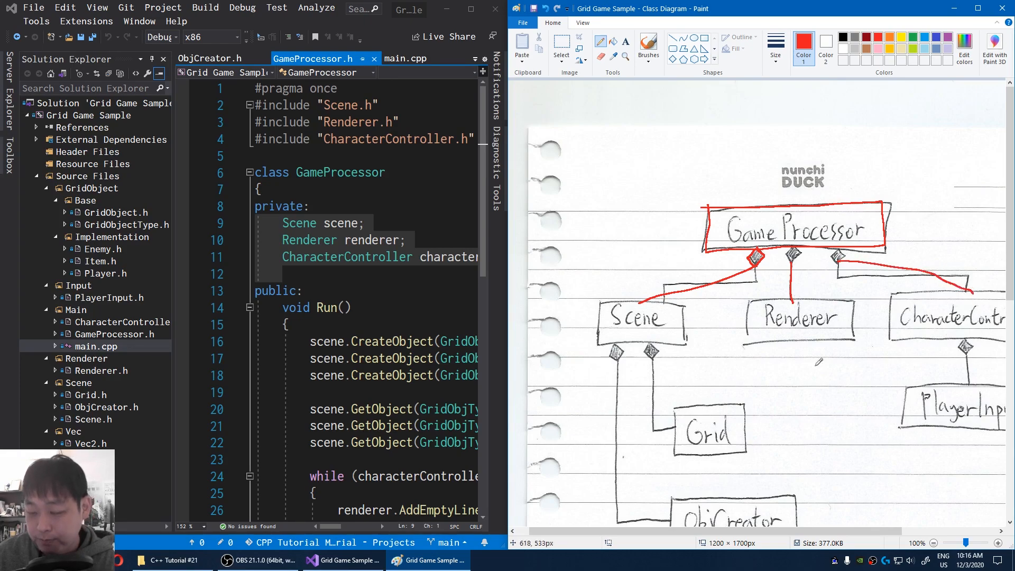
mouse_move(784, 407)
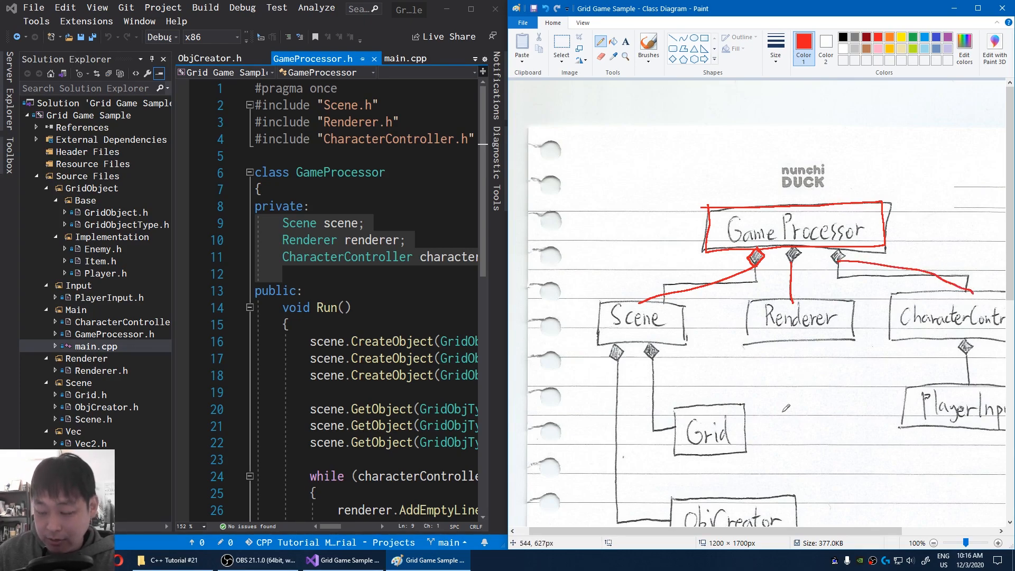
mouse_move(781, 380)
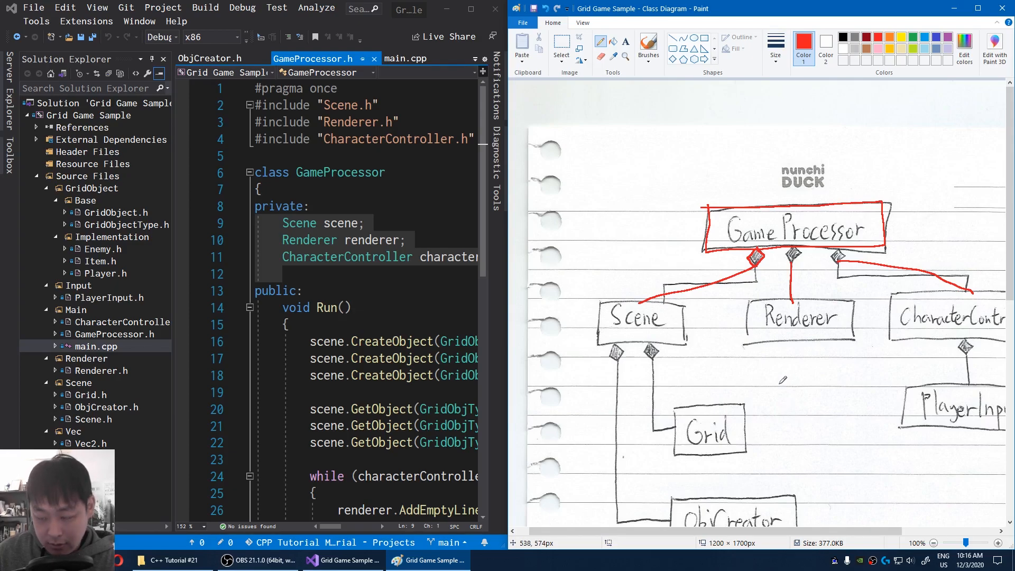
mouse_move(768, 371)
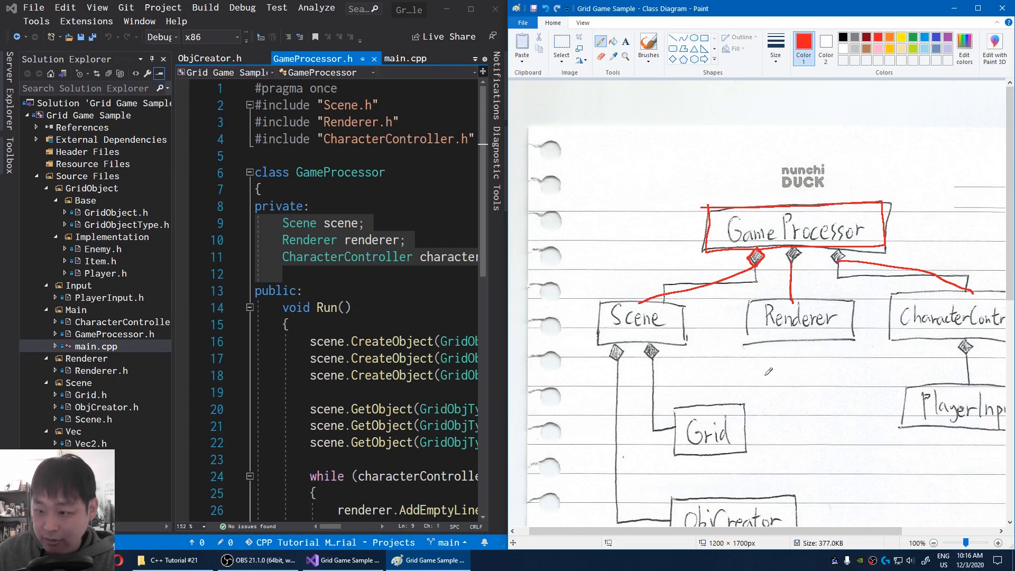
mouse_move(810, 395)
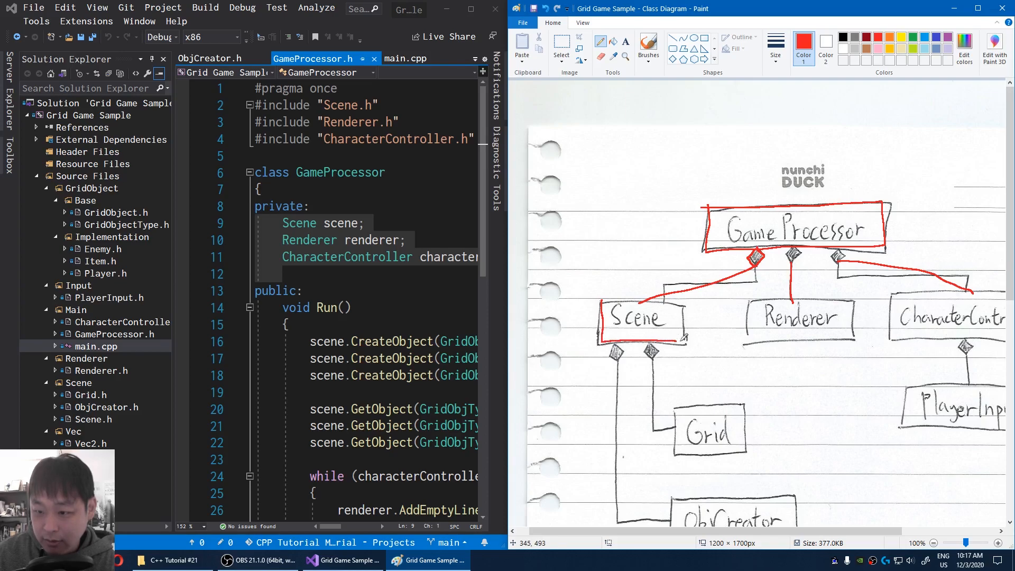
scroll(down, 3)
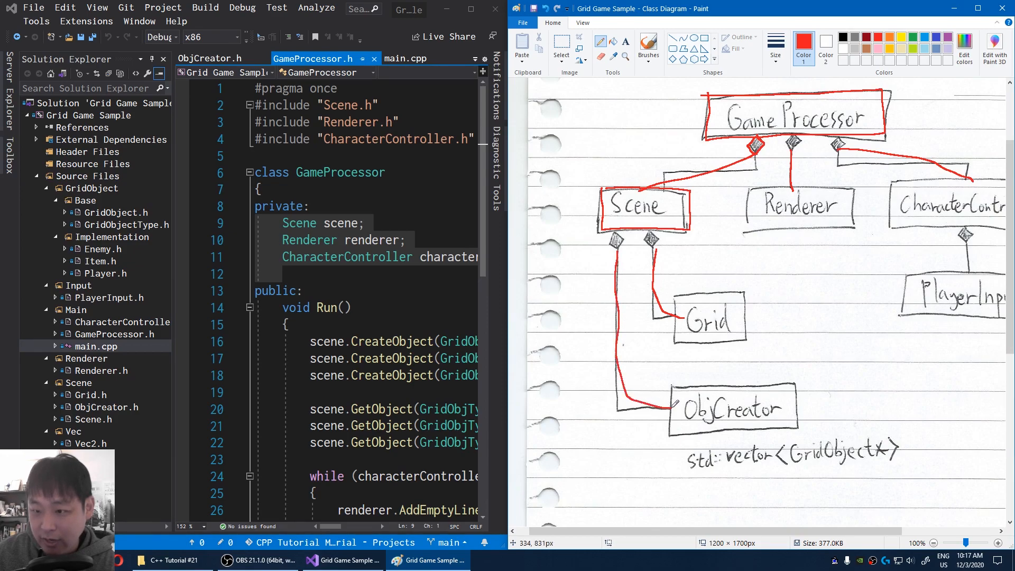
Step: Open Scene.h from the Scene folder in Solution Explorer
click(92, 419)
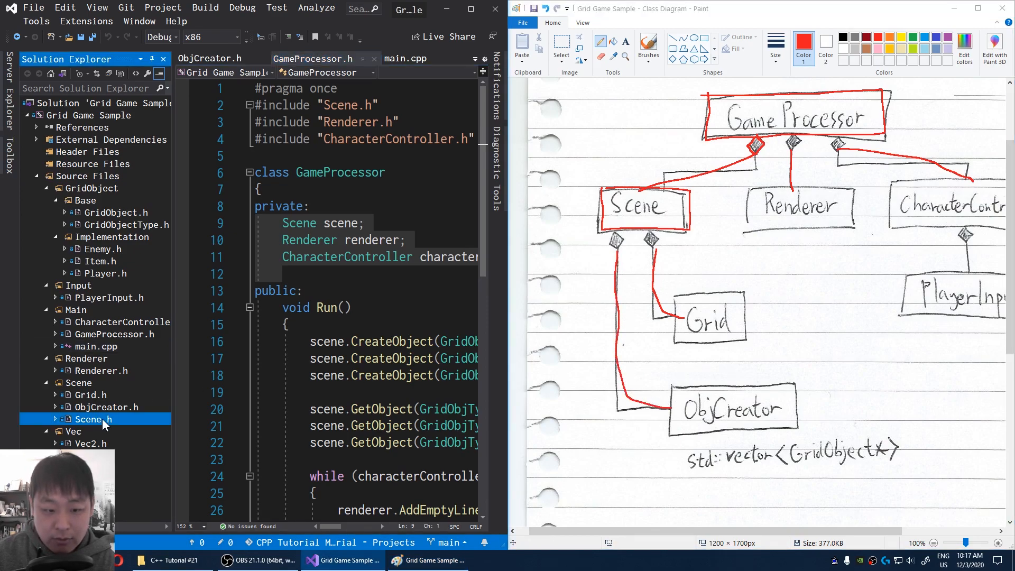
double_click(92, 419)
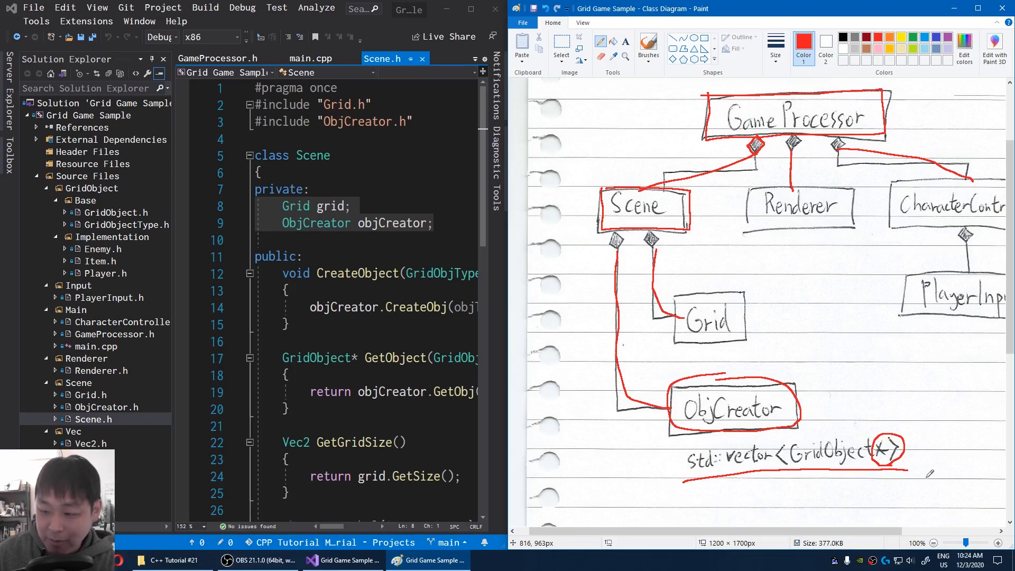
mouse_move(935, 470)
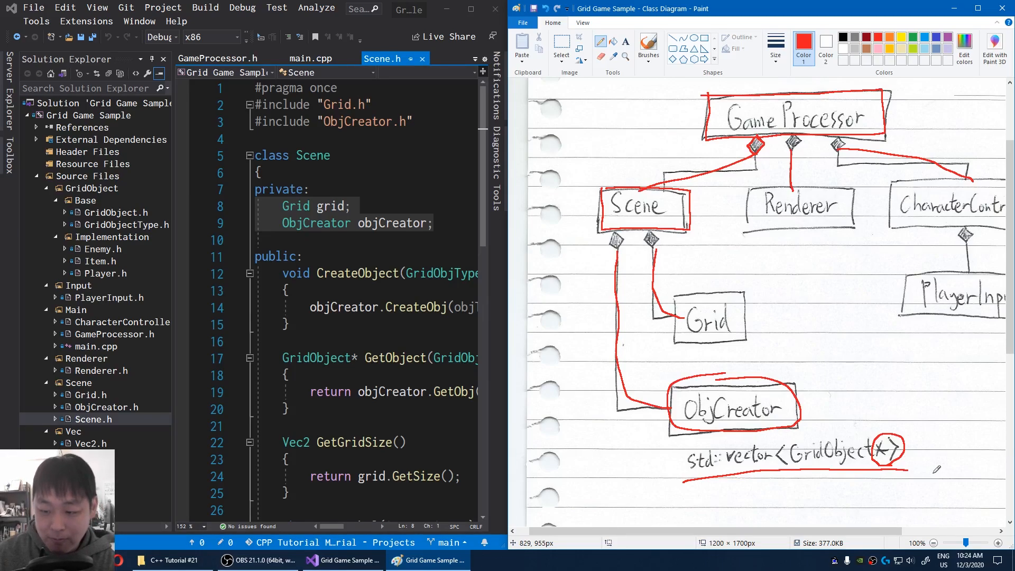
Step: Open ObjCreator.h and scroll through CreateObj down to the destructor calling DeleteAll
click(106, 406)
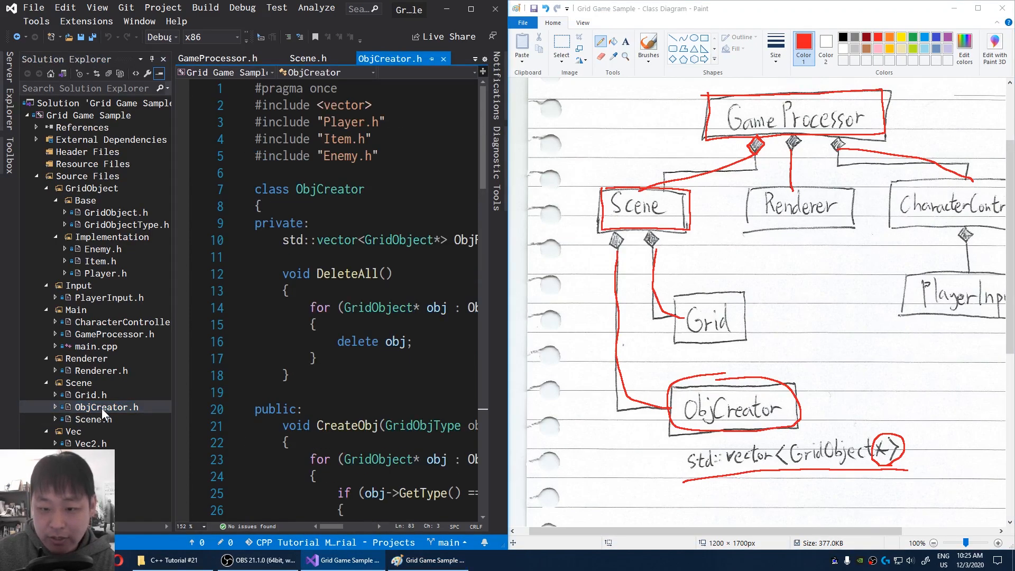
scroll(down, 3)
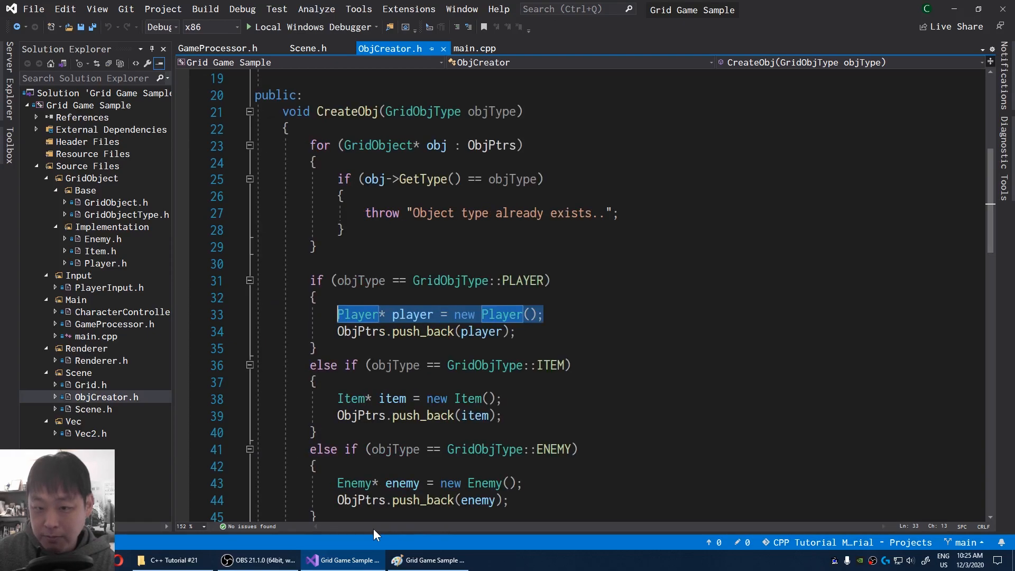
scroll(up, 3)
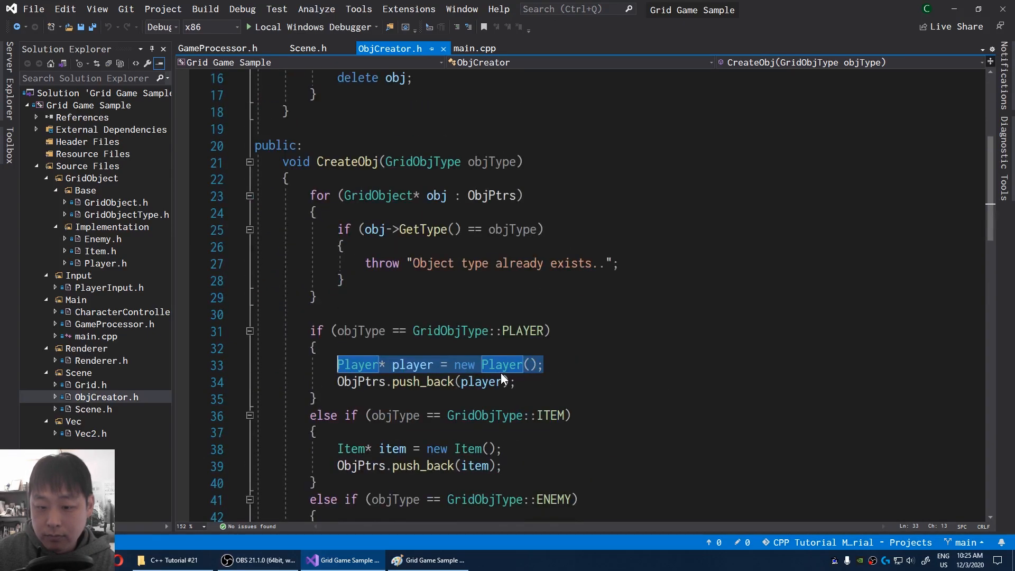
scroll(down, 3)
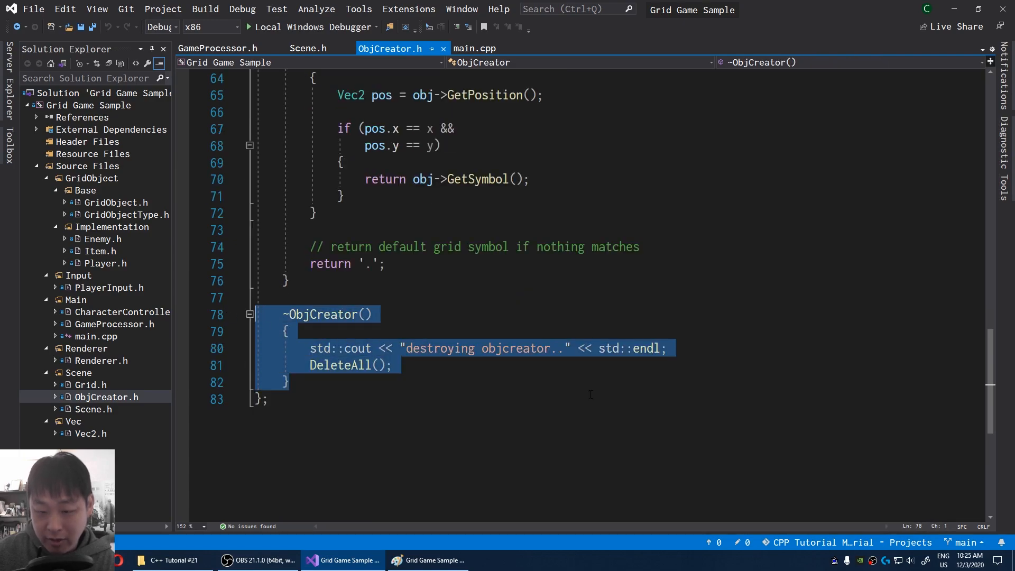
click(340, 364)
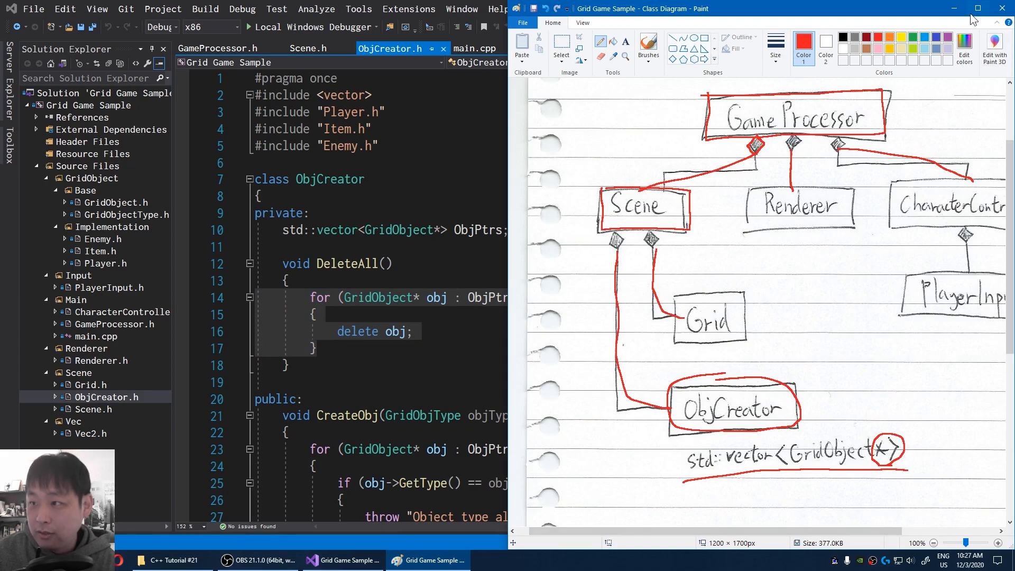
Step: Maximize Paint and scroll down to GridObject and its Enemy, Item and Player subclasses
click(977, 8)
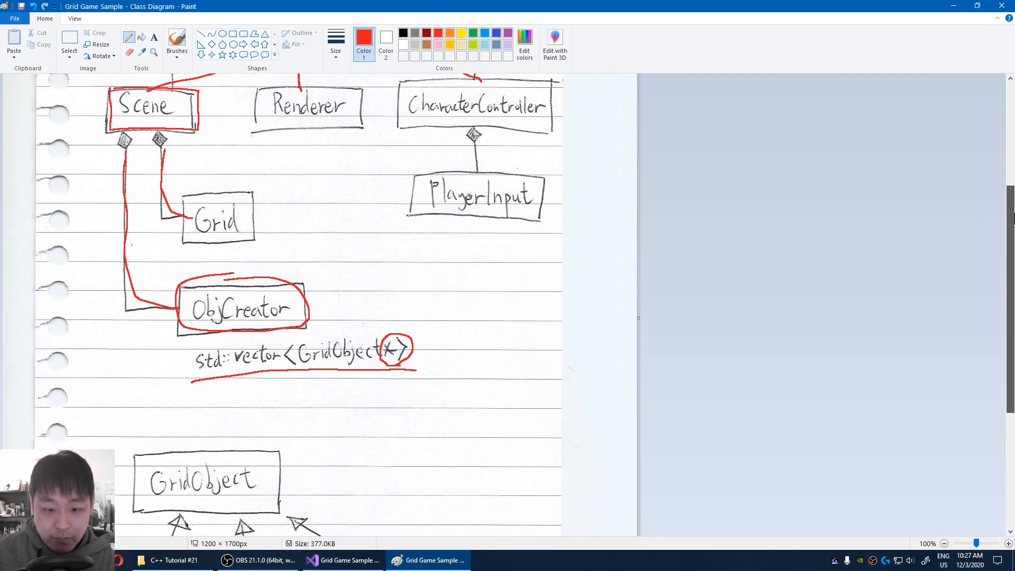
scroll(down, 3)
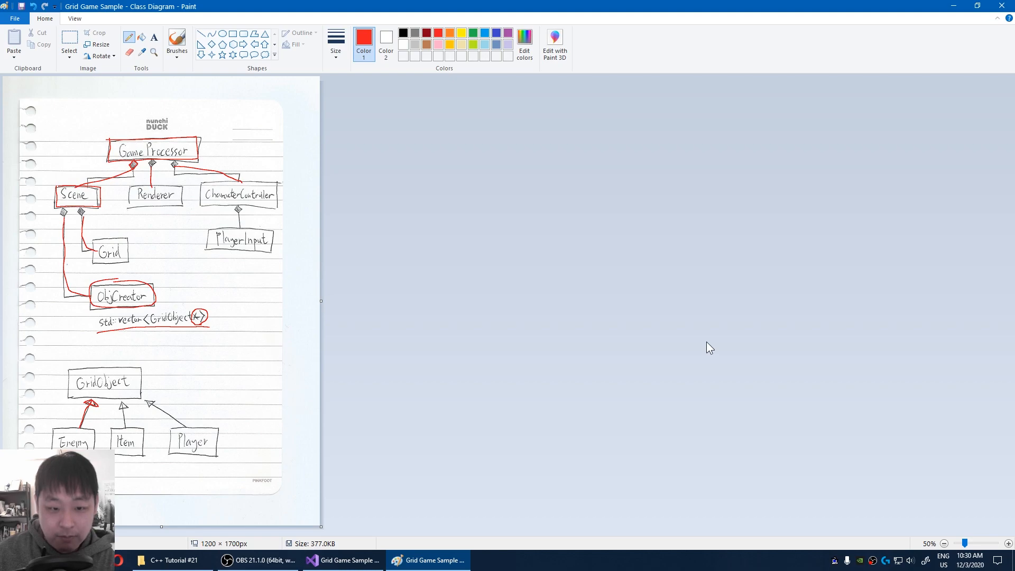
Step: Show GameProcessor.h's Run loop calling characterController.MovePlayer, then bring the Paint diagram forward
click(342, 559)
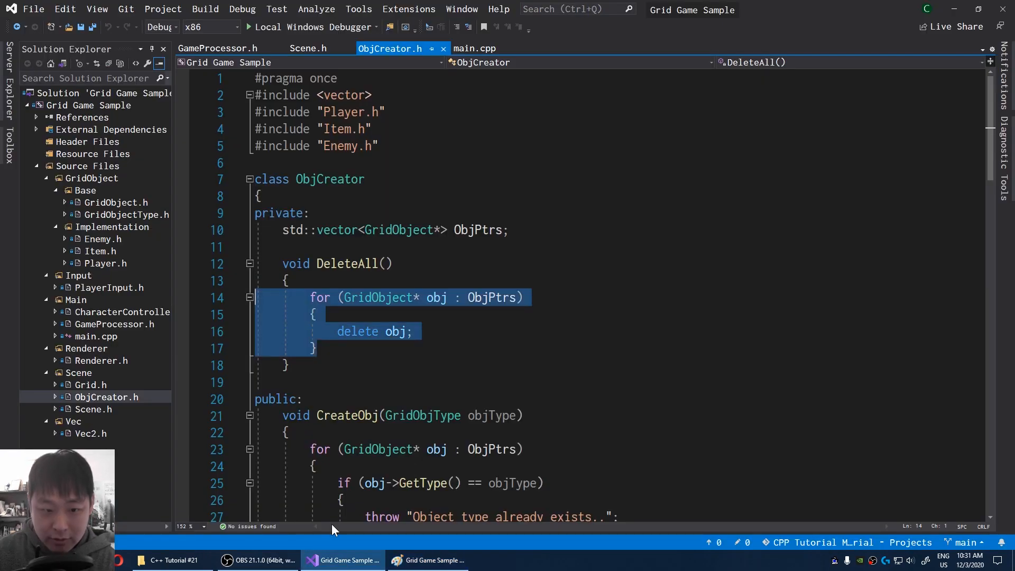
click(218, 49)
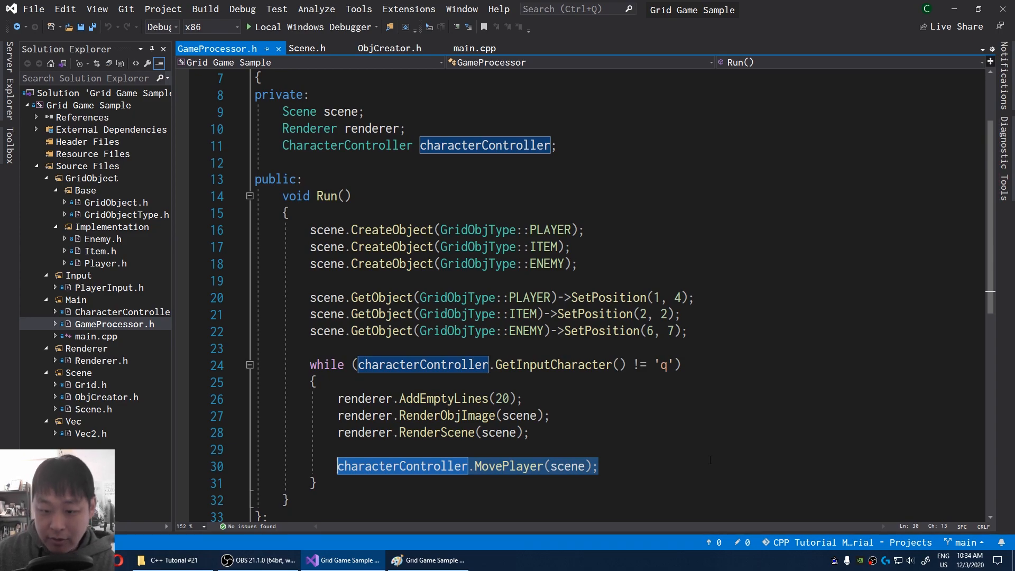
click(427, 560)
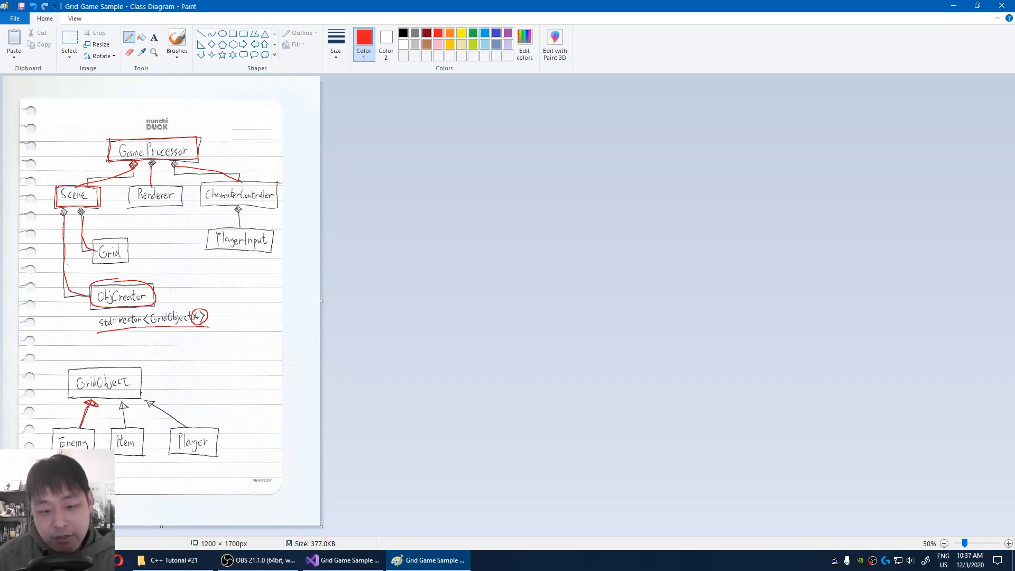